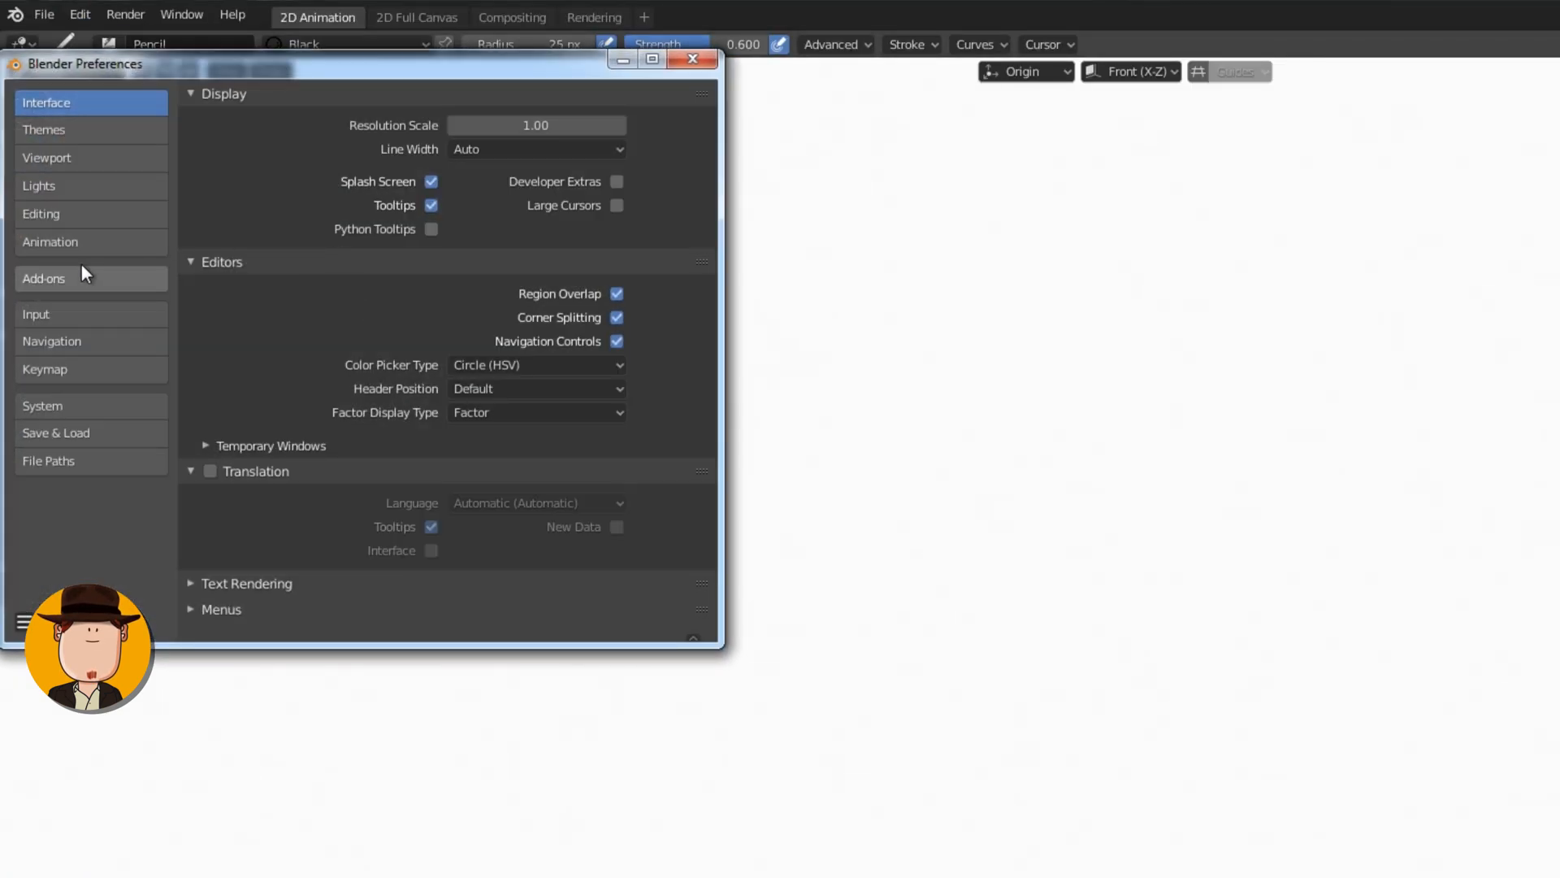
Step: Enable the Import Images as Planes add-on from the Add-ons preferences
left_click(89, 278)
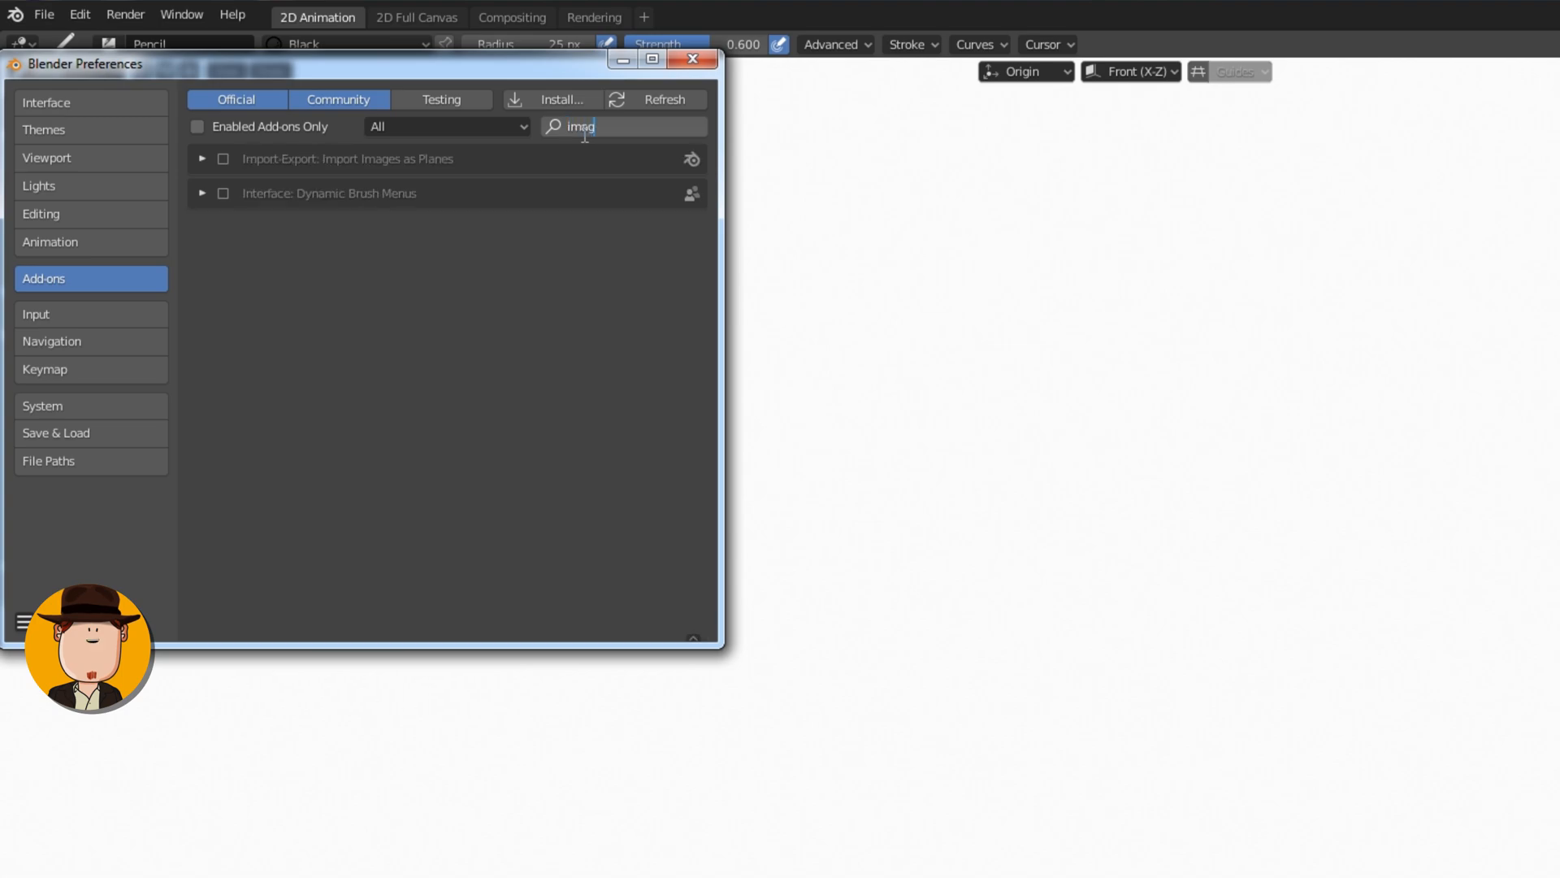
left_click(222, 158)
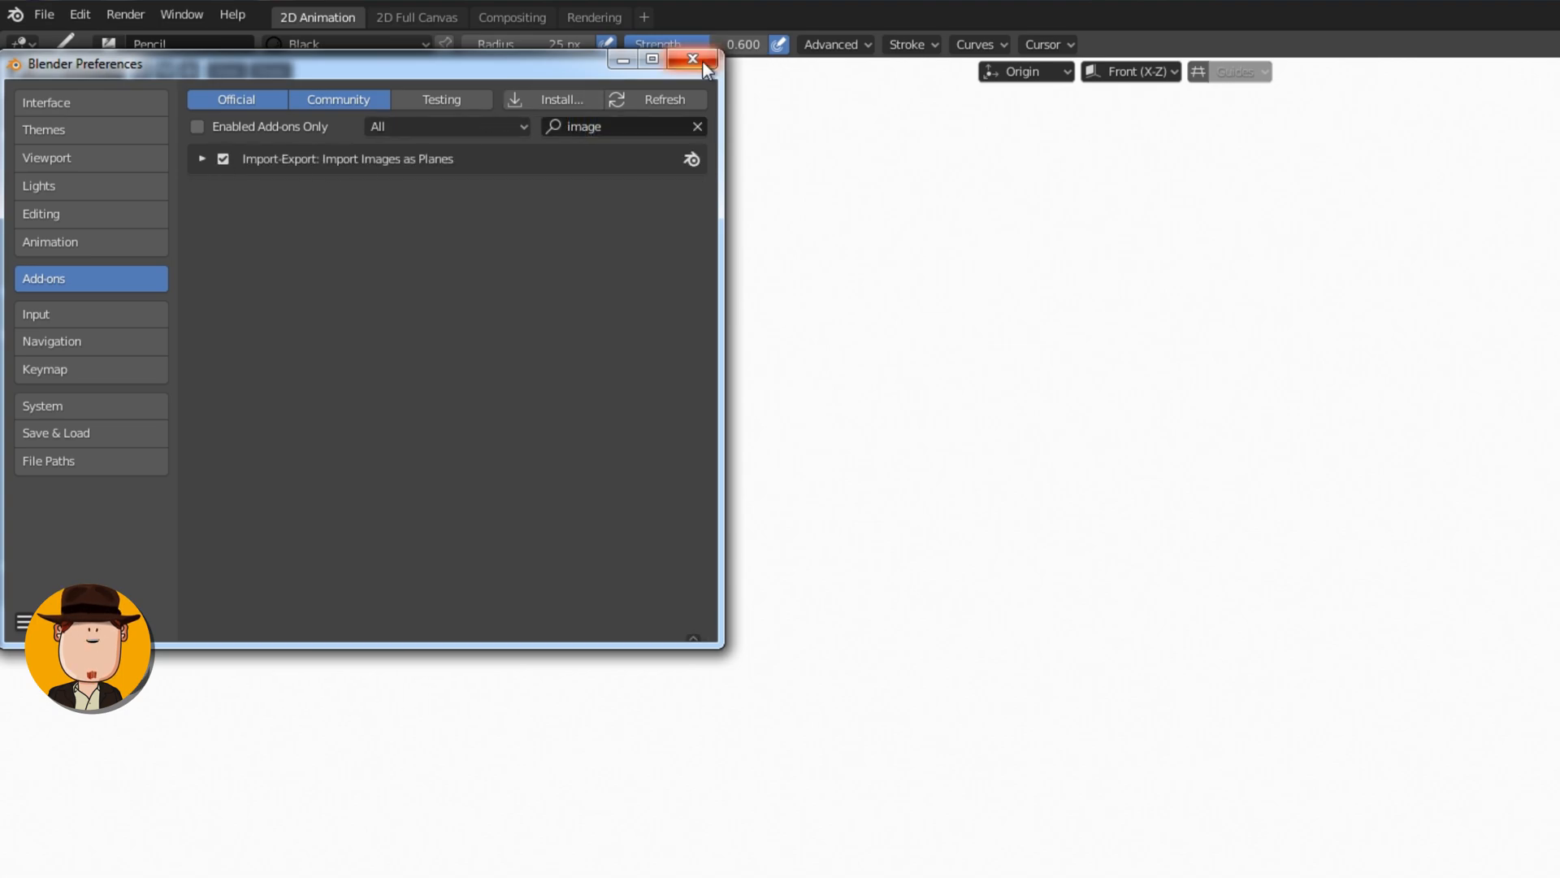
Step: Import the old-world map image as a plane and scale it up with S
left_click(691, 59)
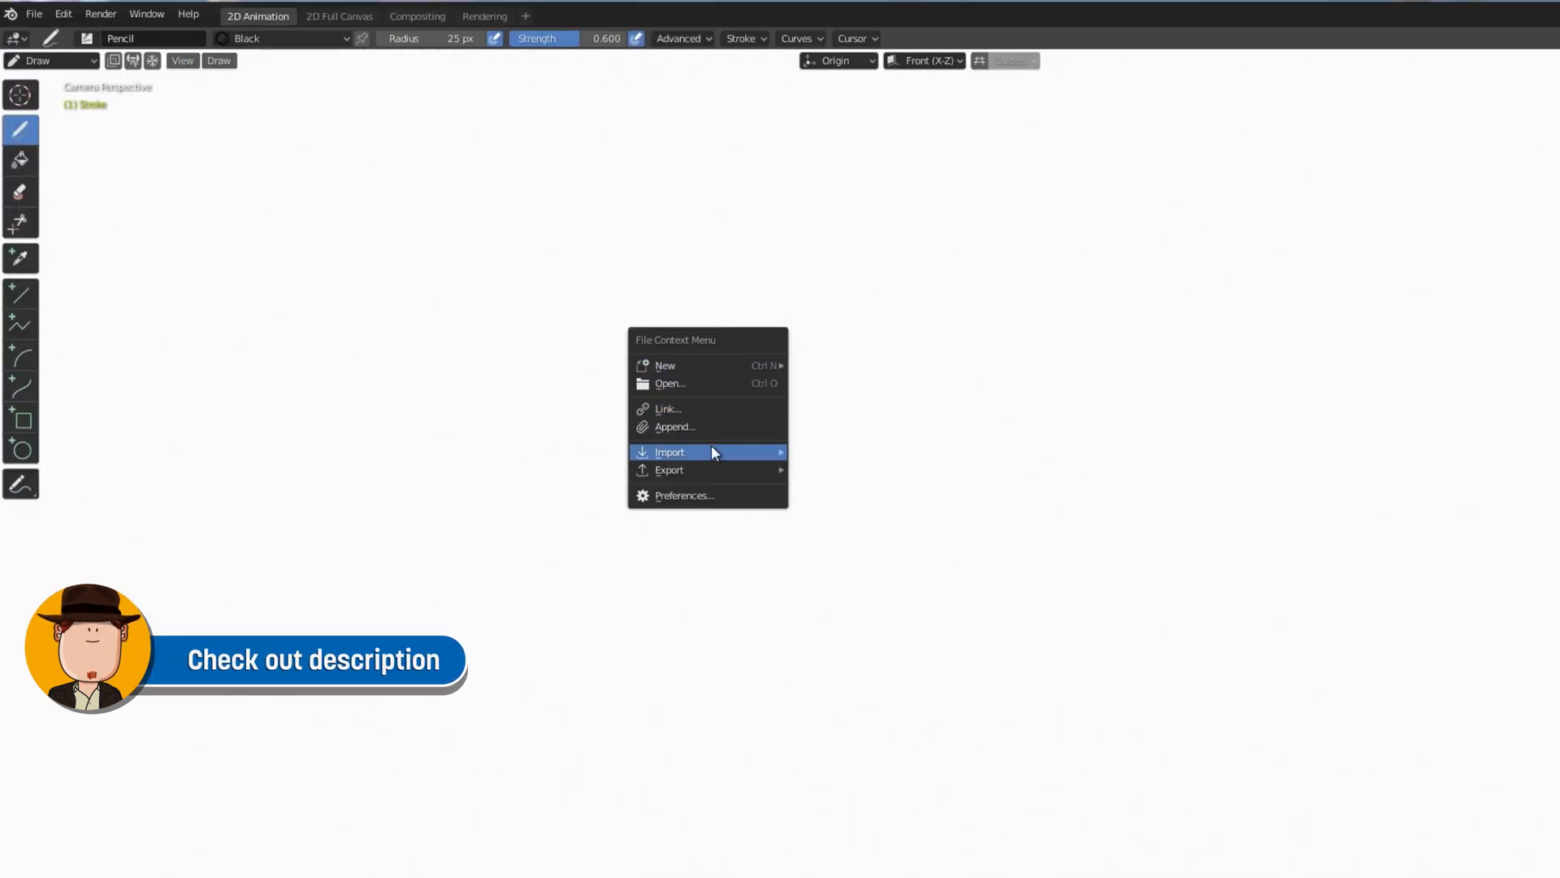
left_click(669, 452)
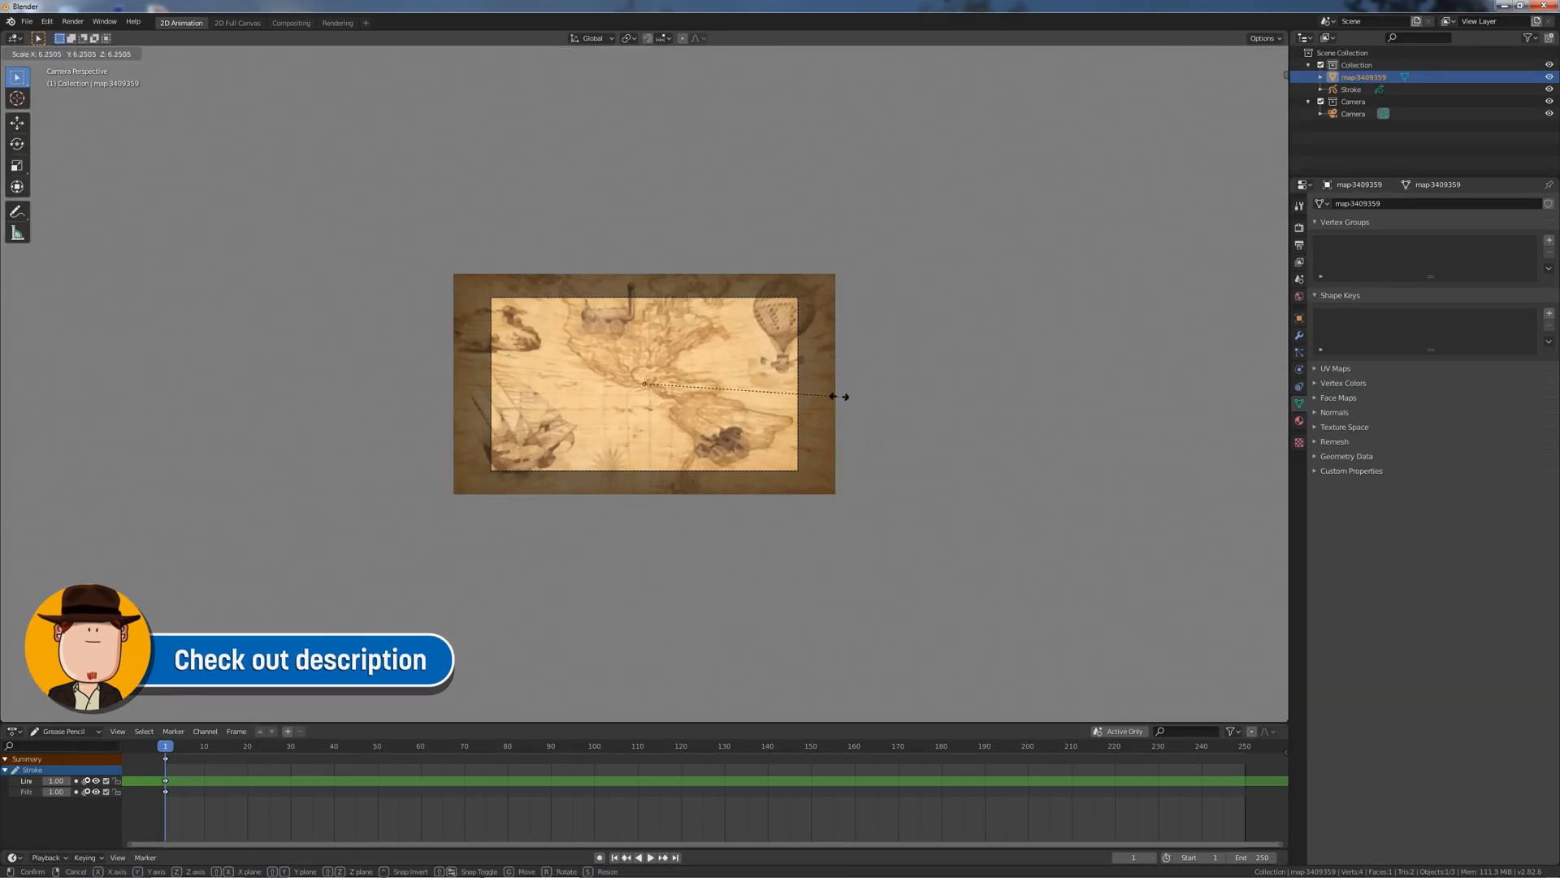
left_click_drag(844, 396, 934, 269)
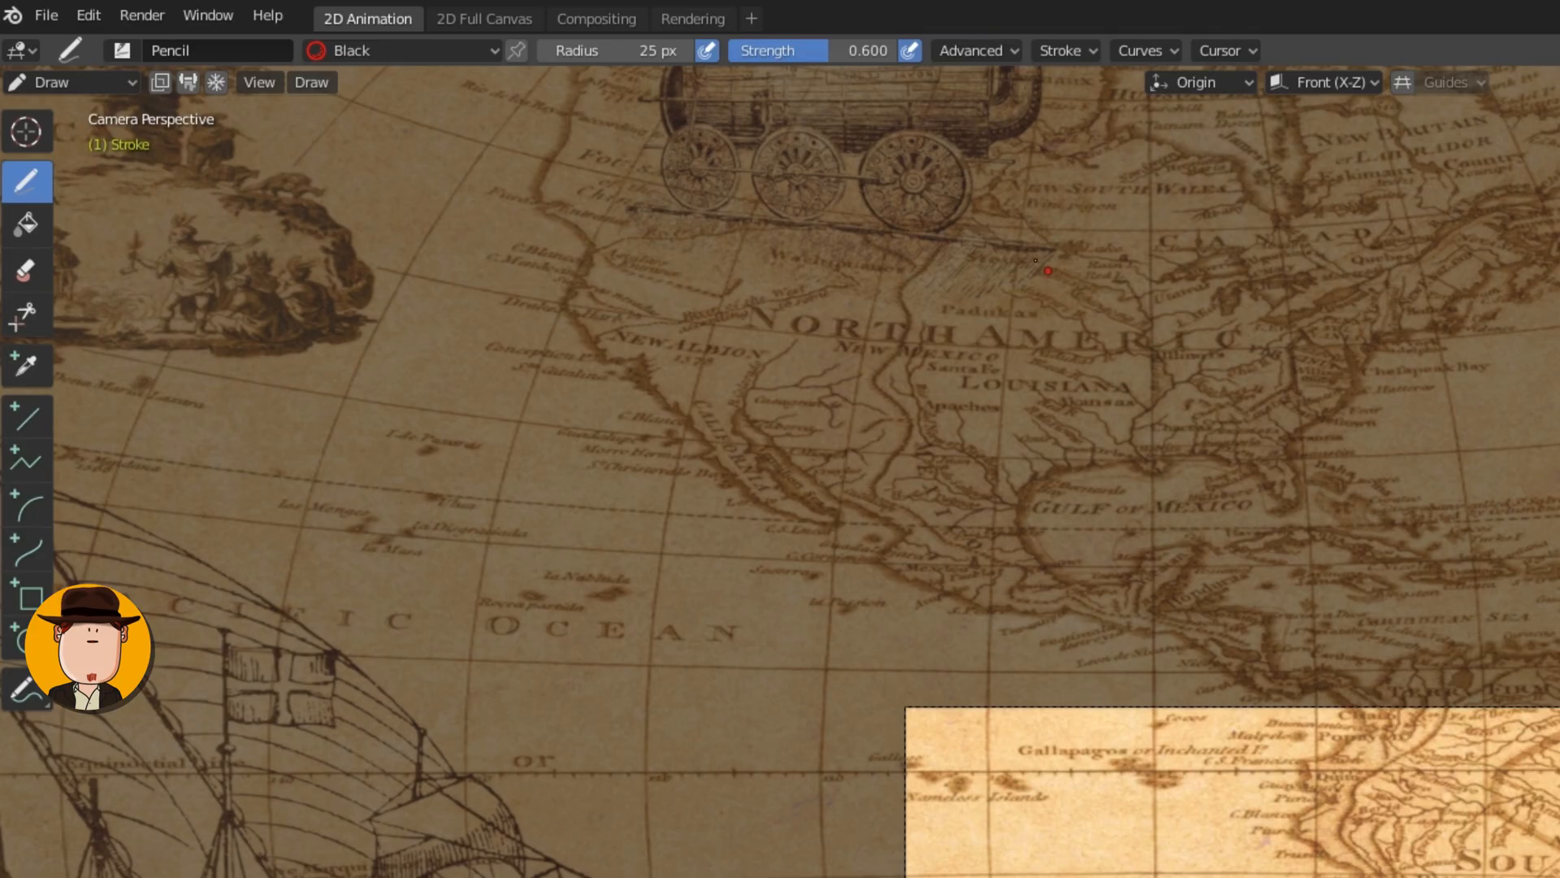
Step: Draw the red dotted route stroke from North America down into South America
left_click(617, 50)
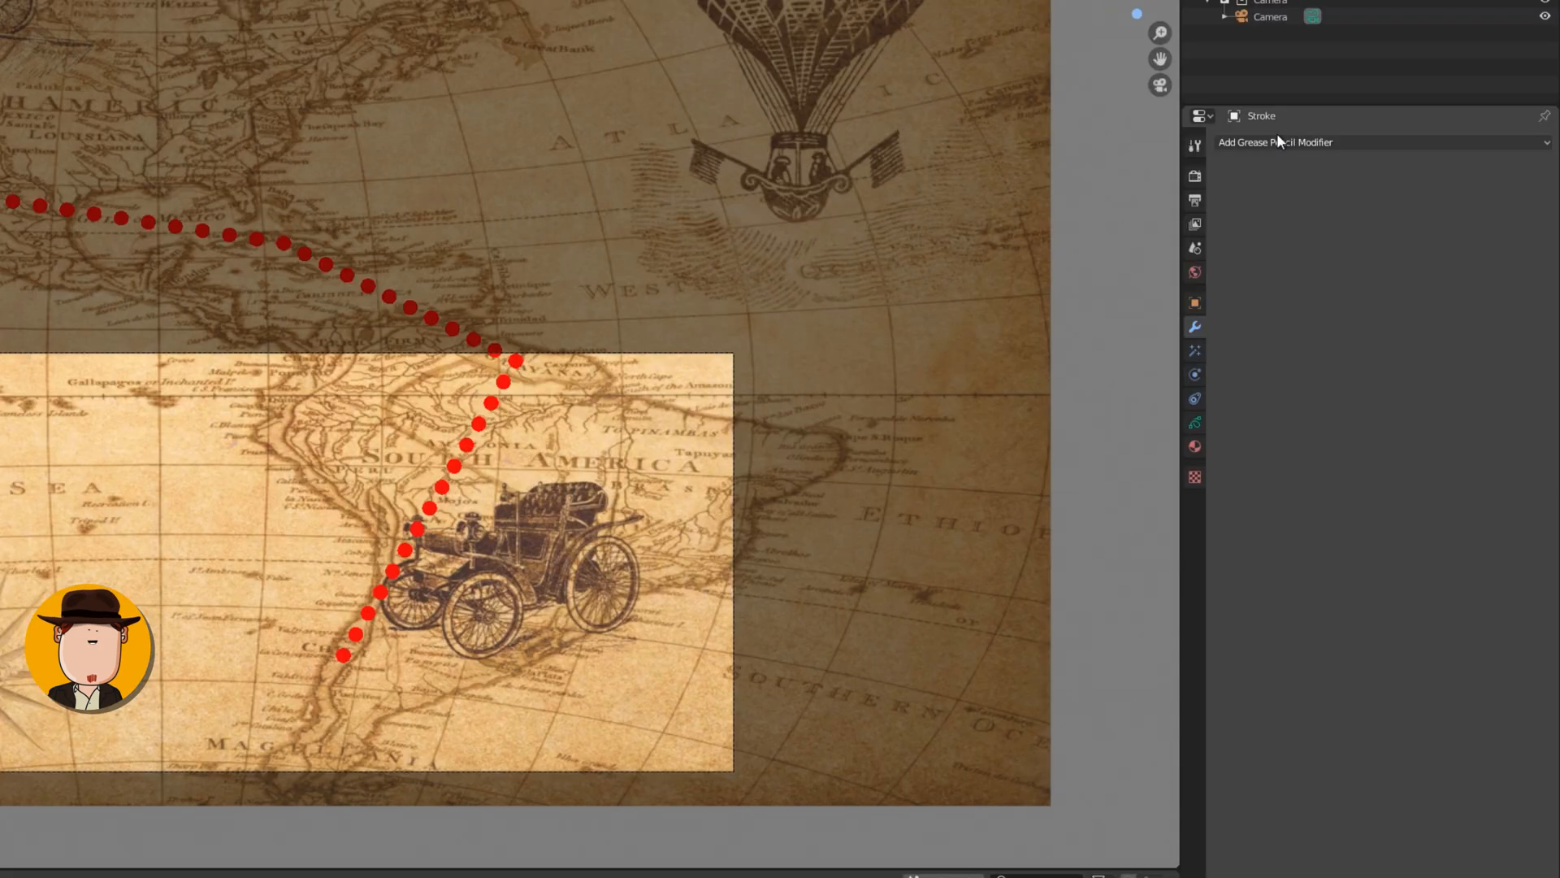
Step: Add a Build modifier (Sequential, Grow, 170 frames) and a custom Thickness curve tapering the dots
left_click(1275, 142)
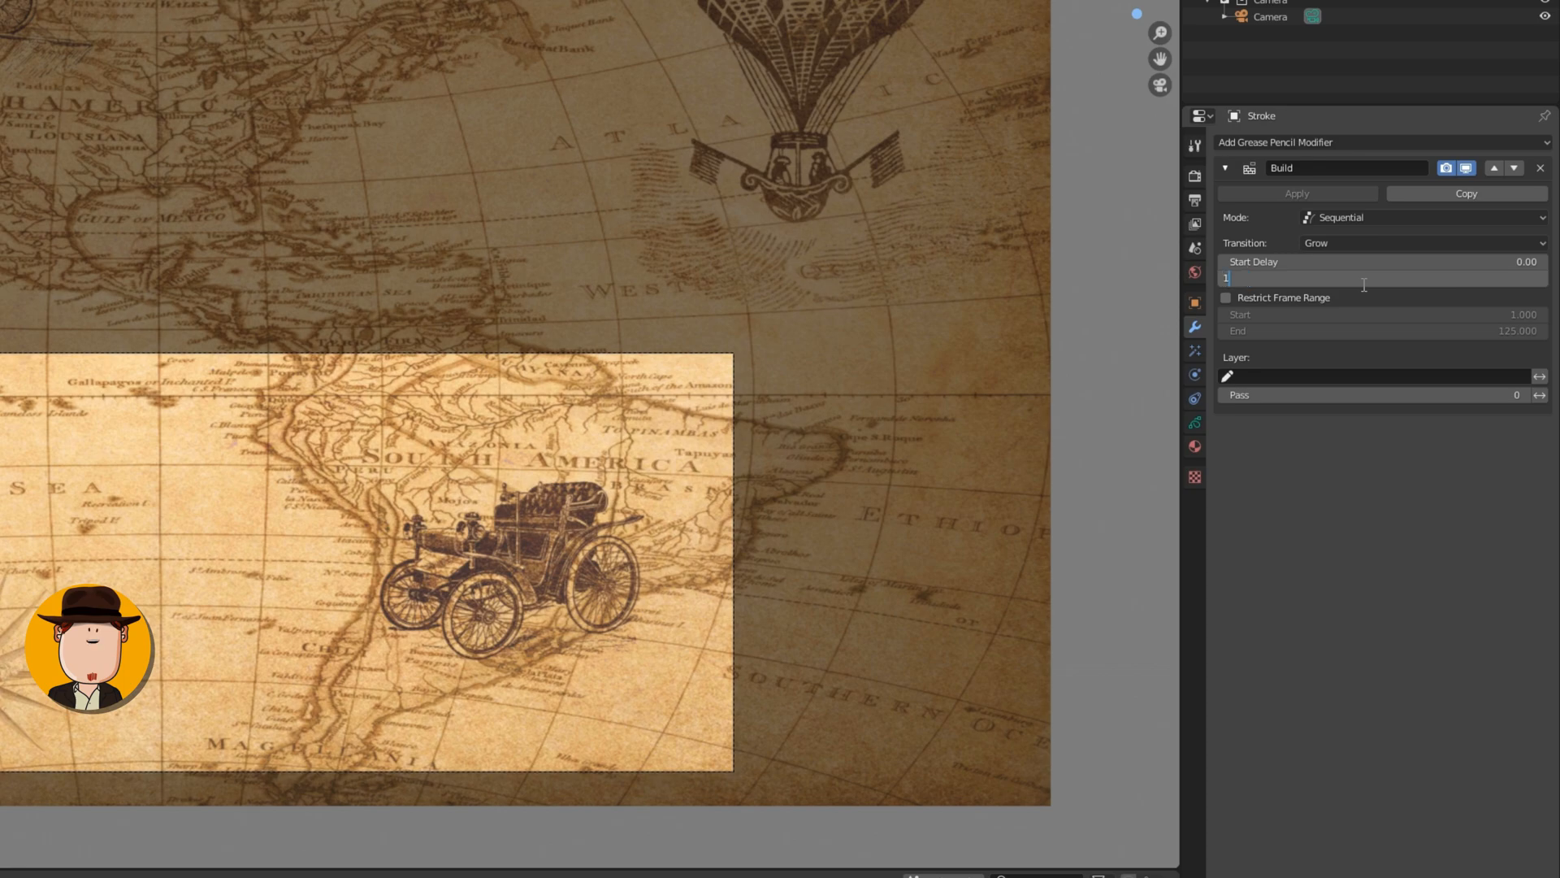
left_click(1274, 141)
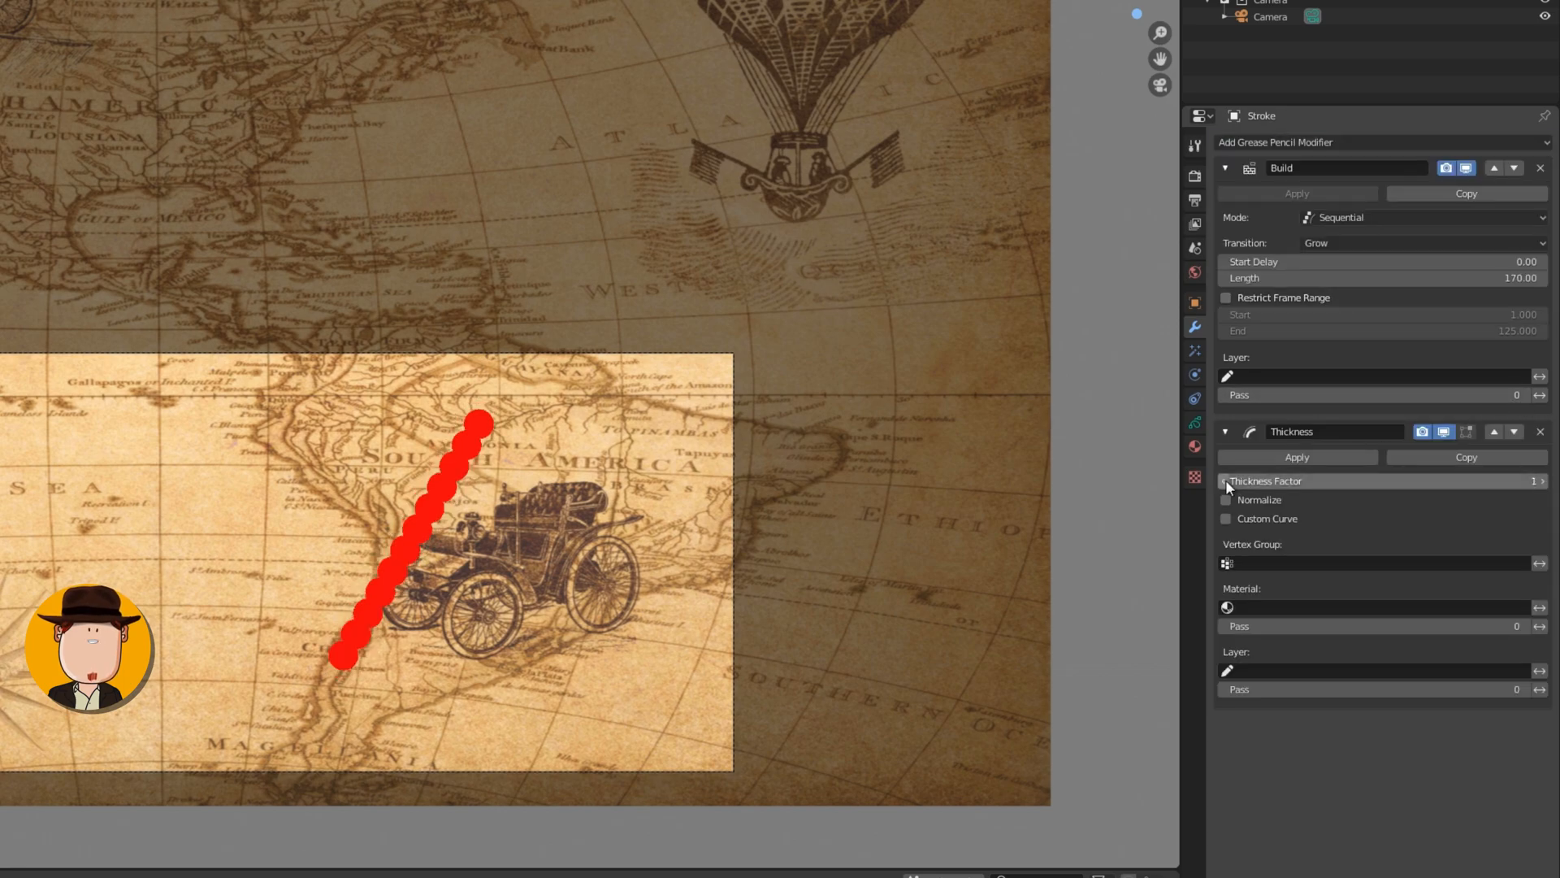
left_click(1227, 519)
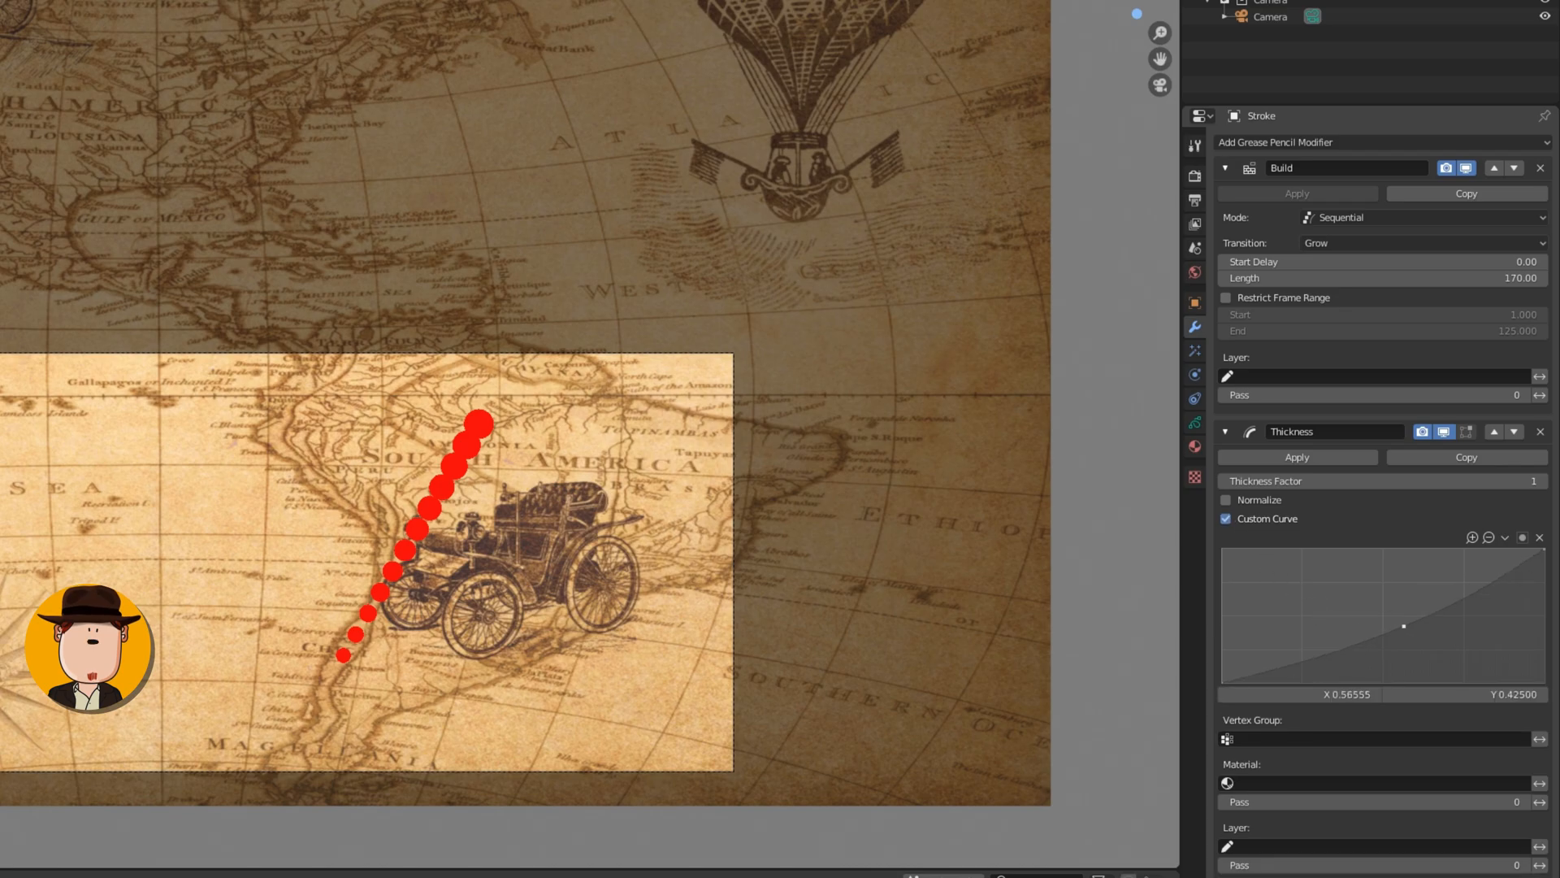
left_click_drag(1401, 625, 1425, 637)
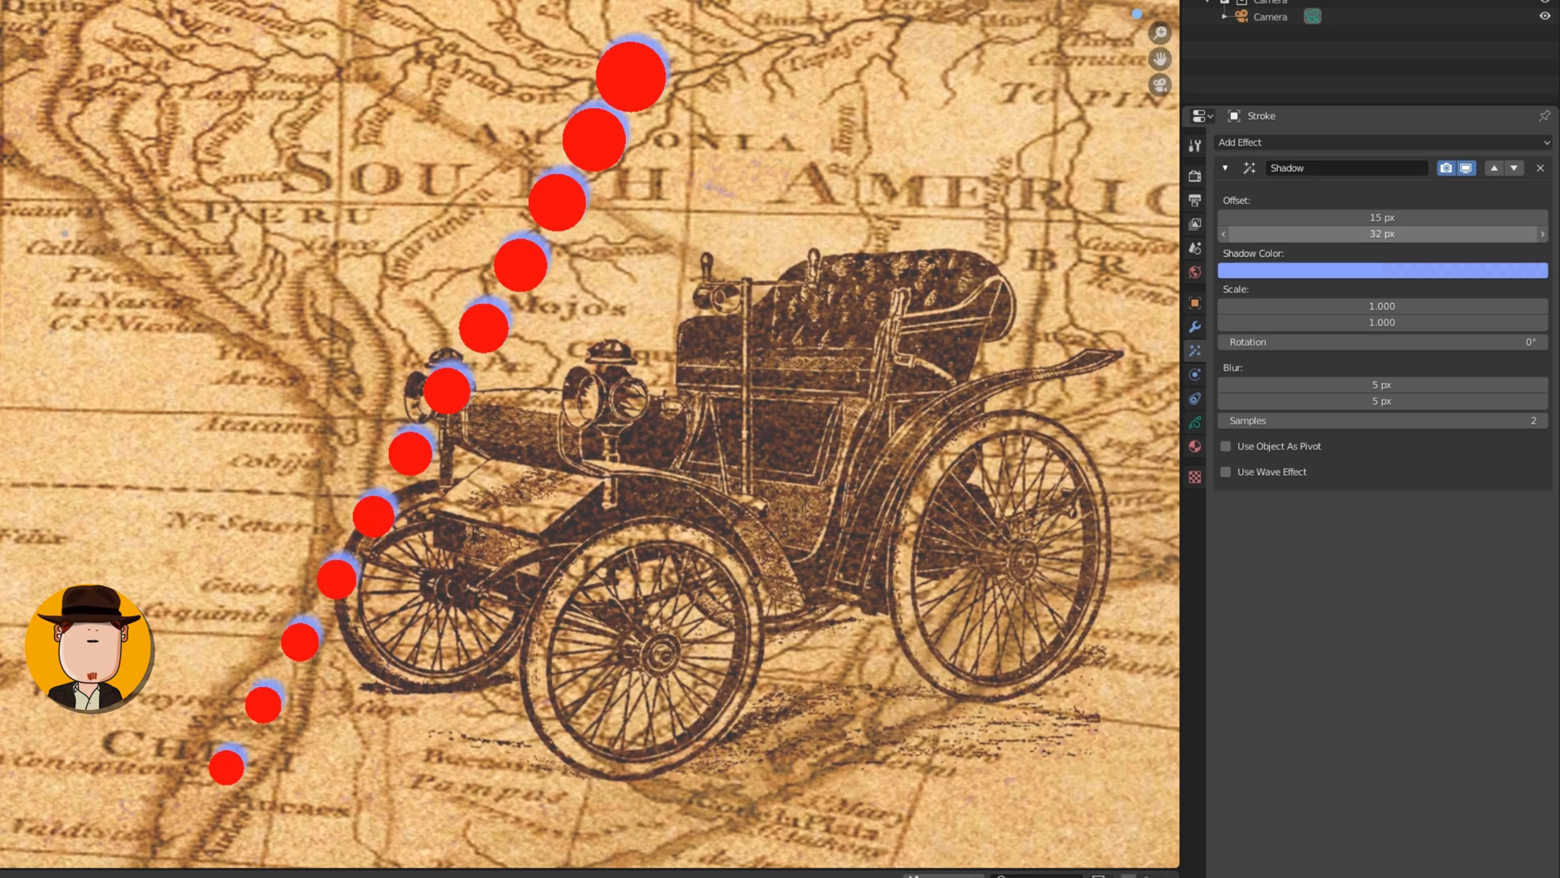
Step: Add a Shadow effect offset -1, -33 px with a dark semi-transparent colour
left_click(1381, 270)
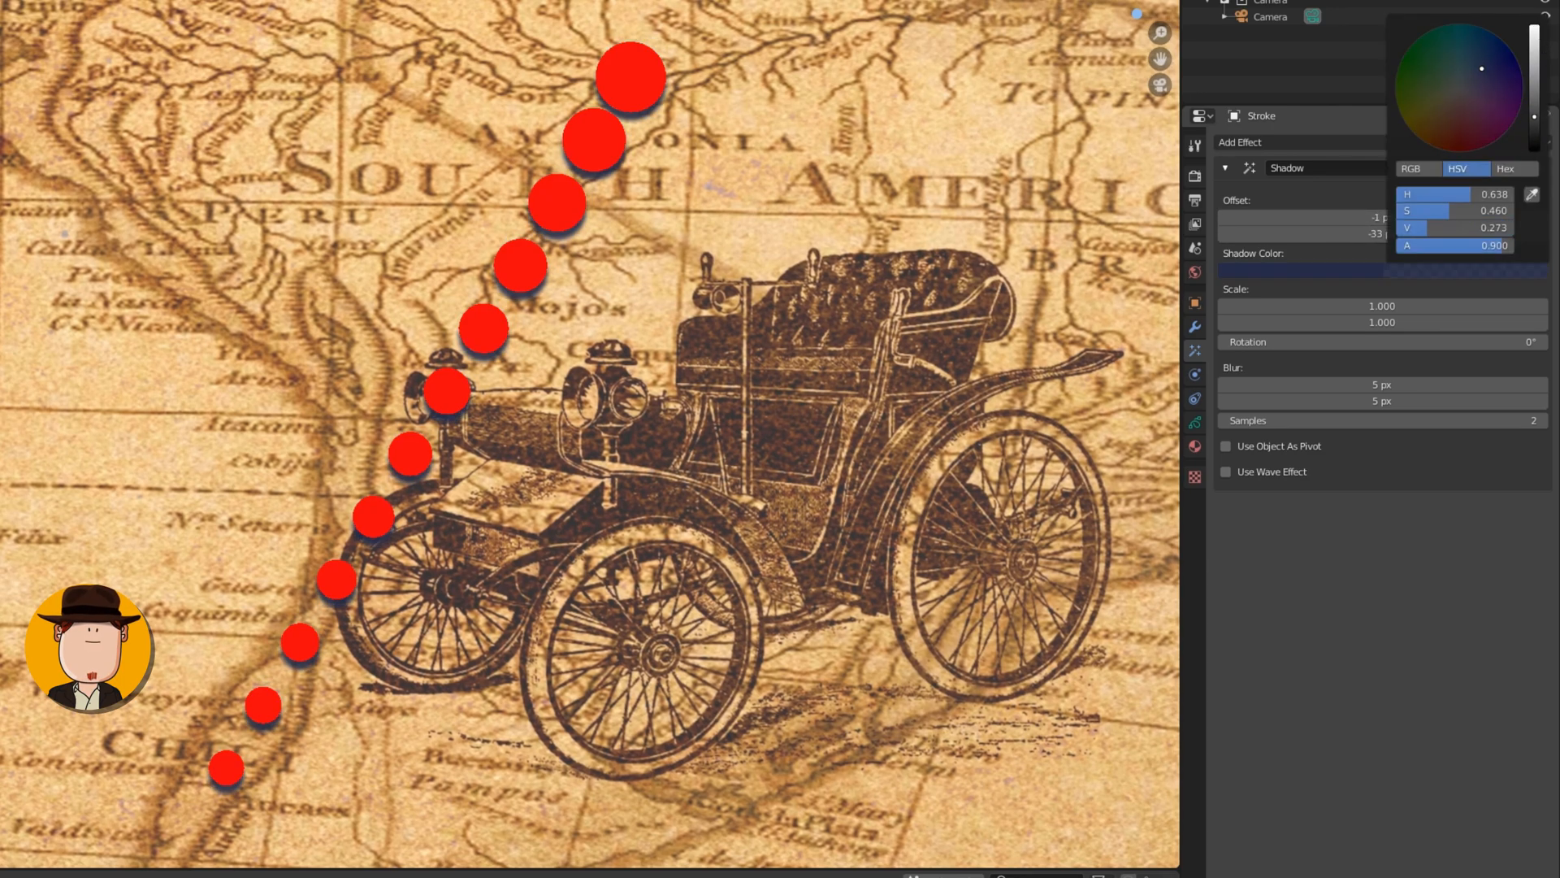
left_click(1240, 141)
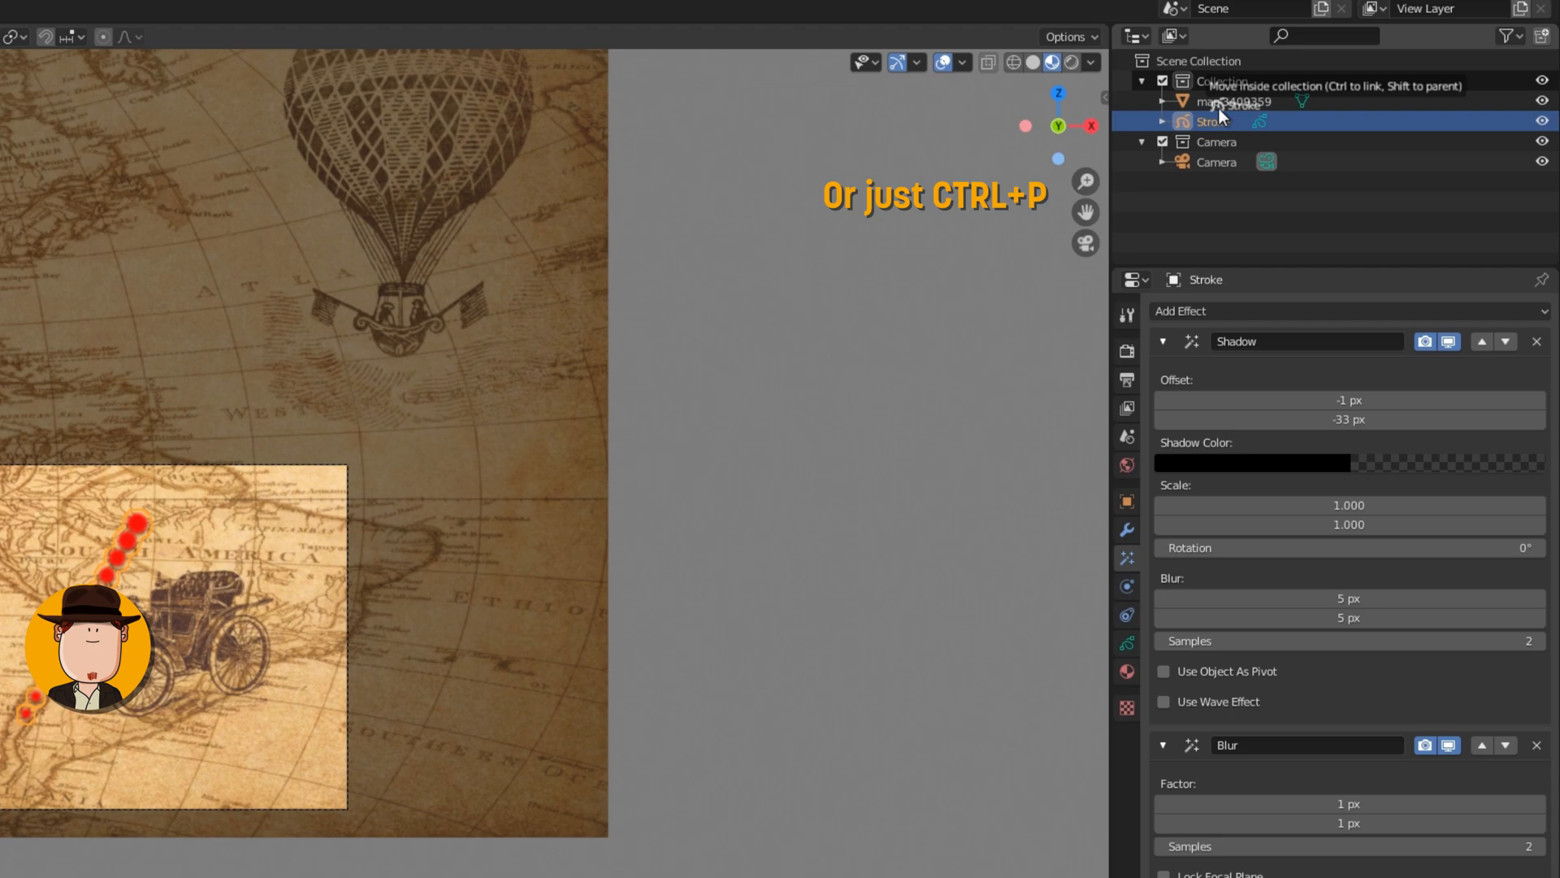
Step: Parent the Stroke object to the map plane in the Outliner
left_click(1233, 101)
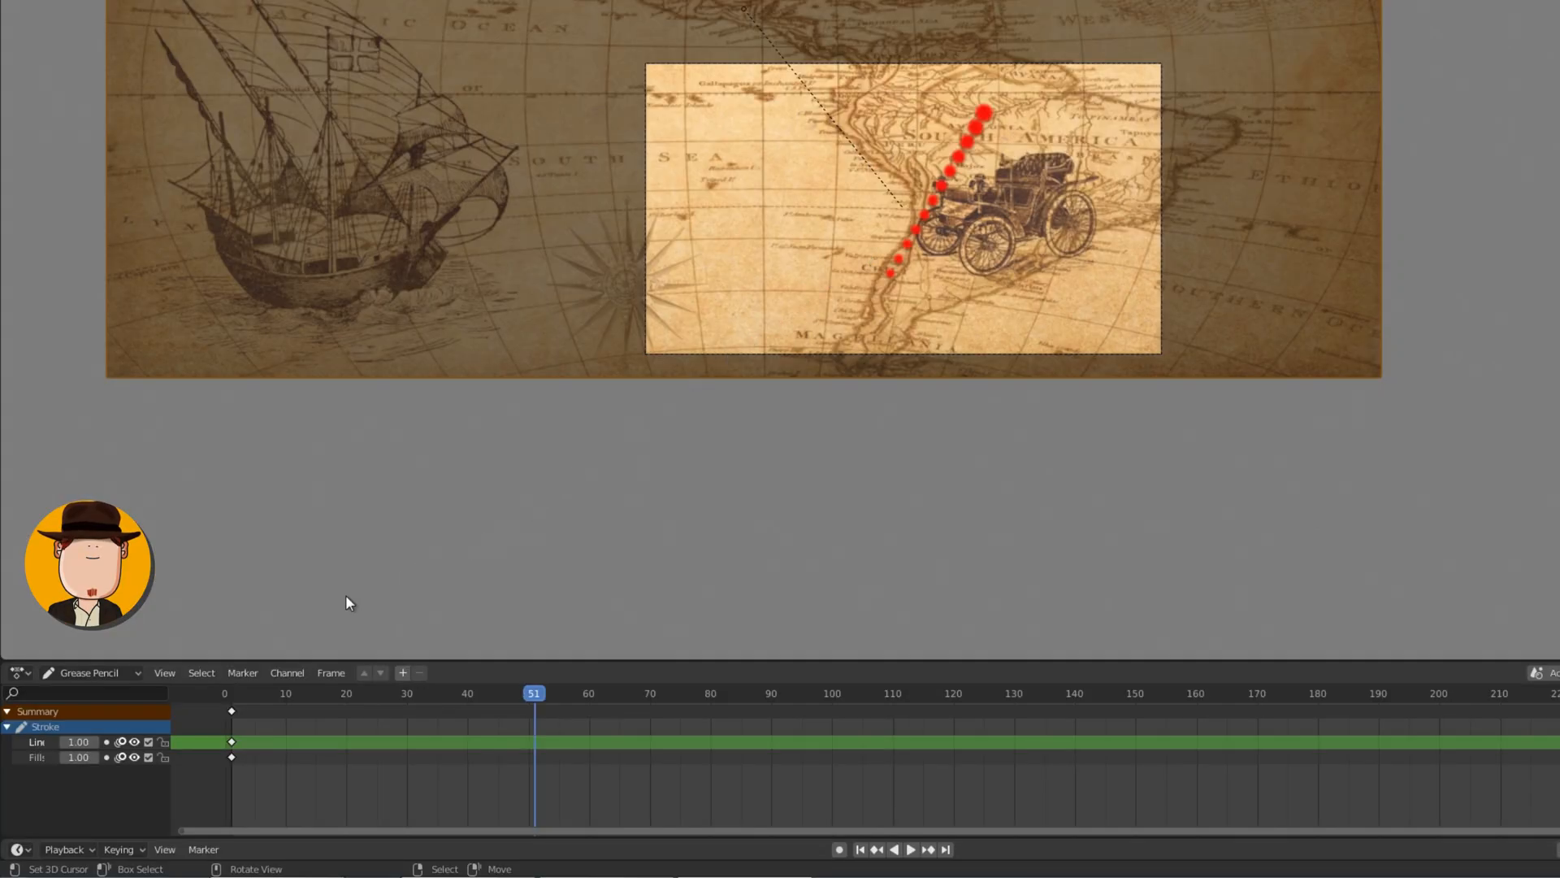
Step: Keyframe the map's location and scale in the Dope Sheet so it pans along the route
left_click(89, 672)
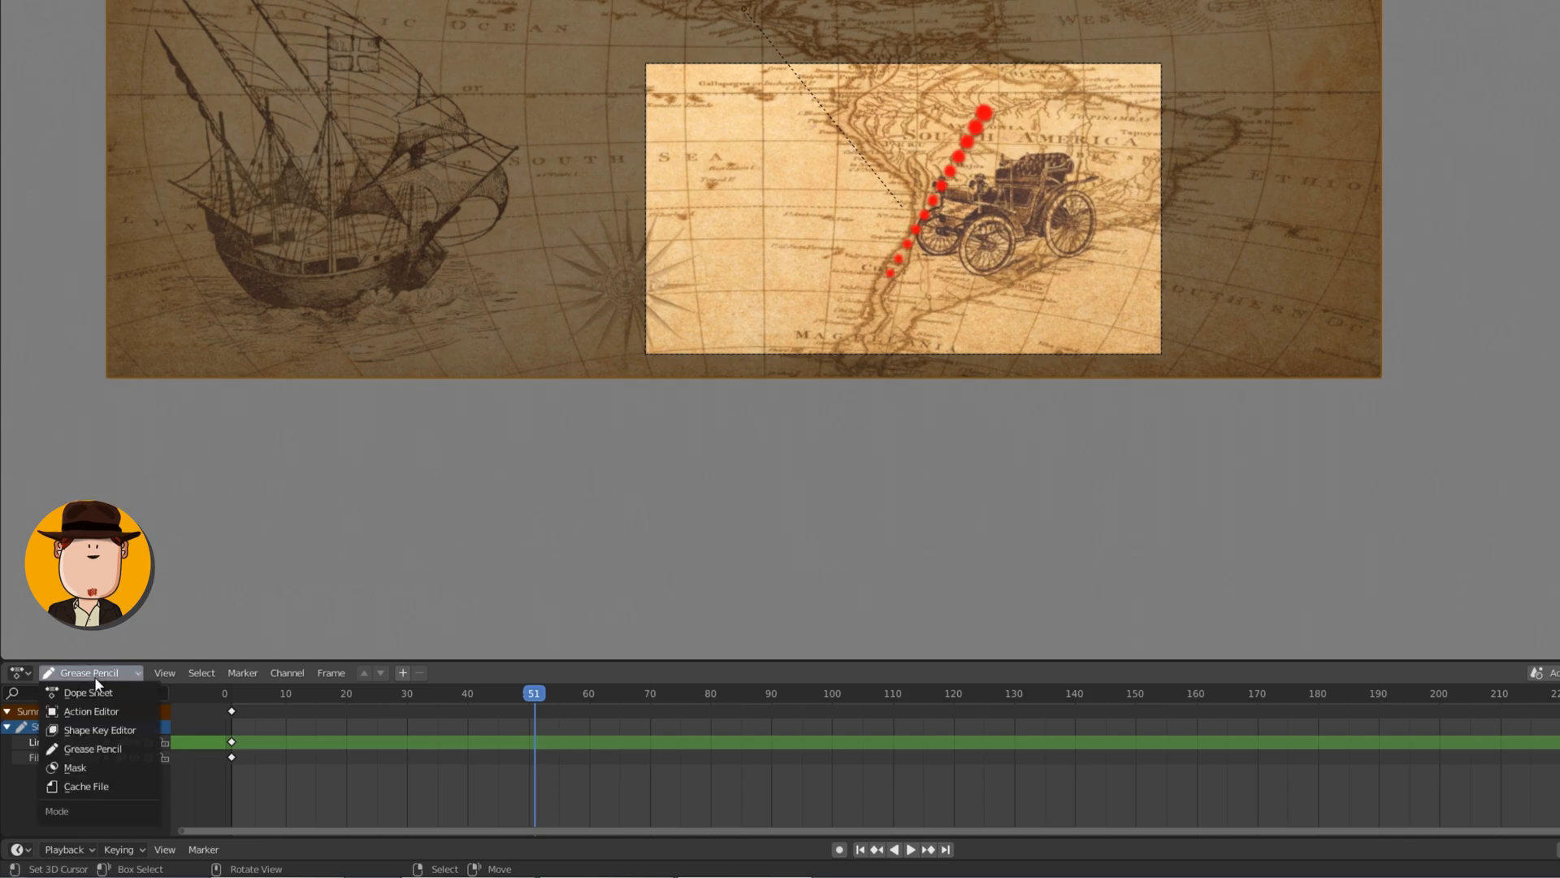
left_click(88, 691)
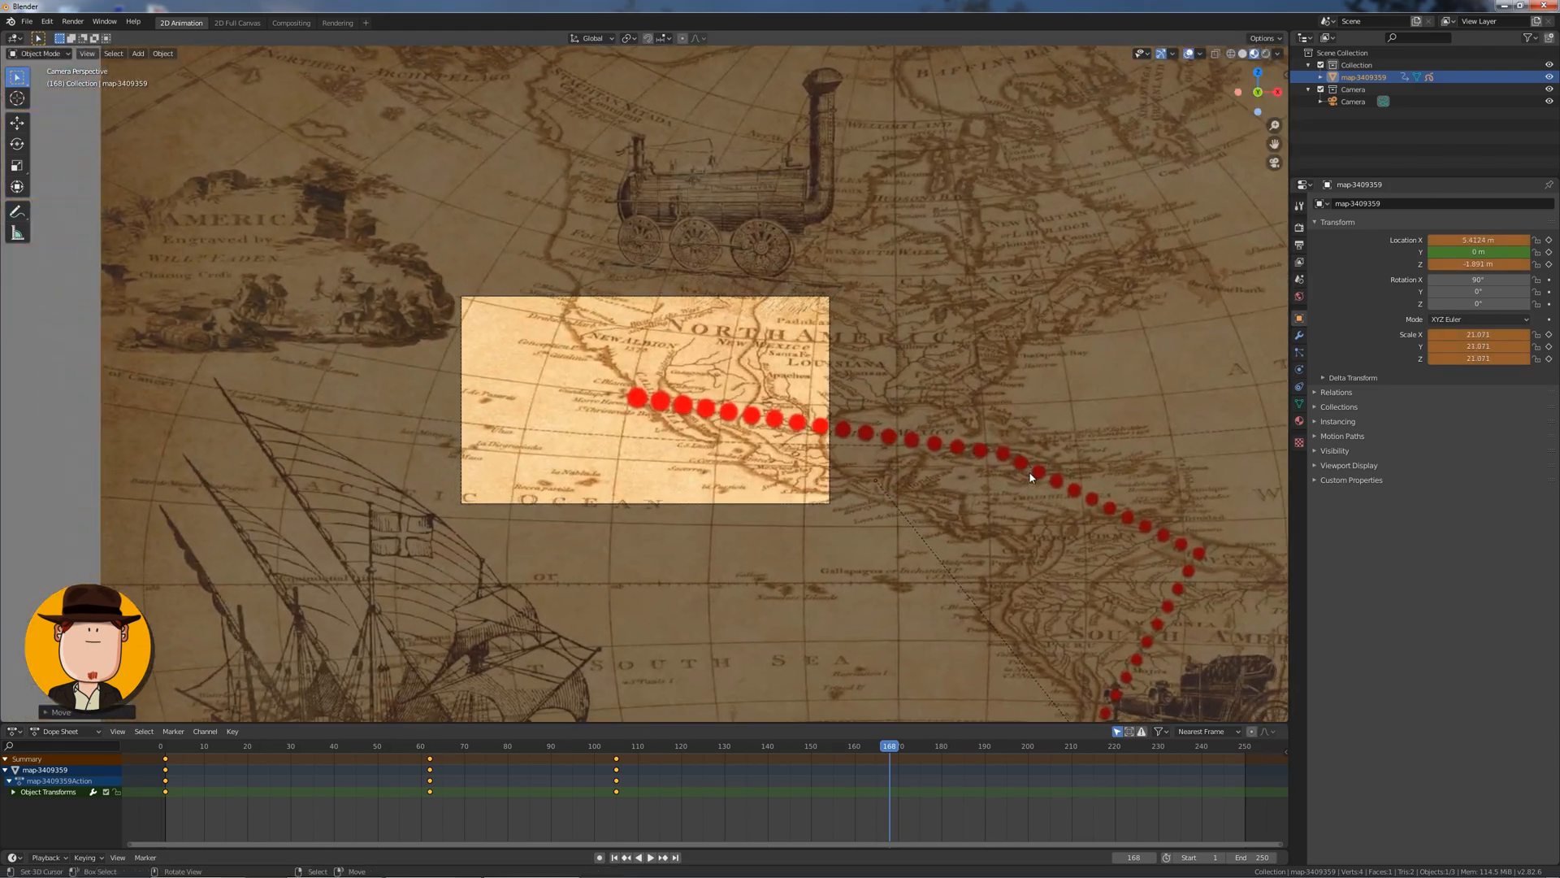
left_click(650, 857)
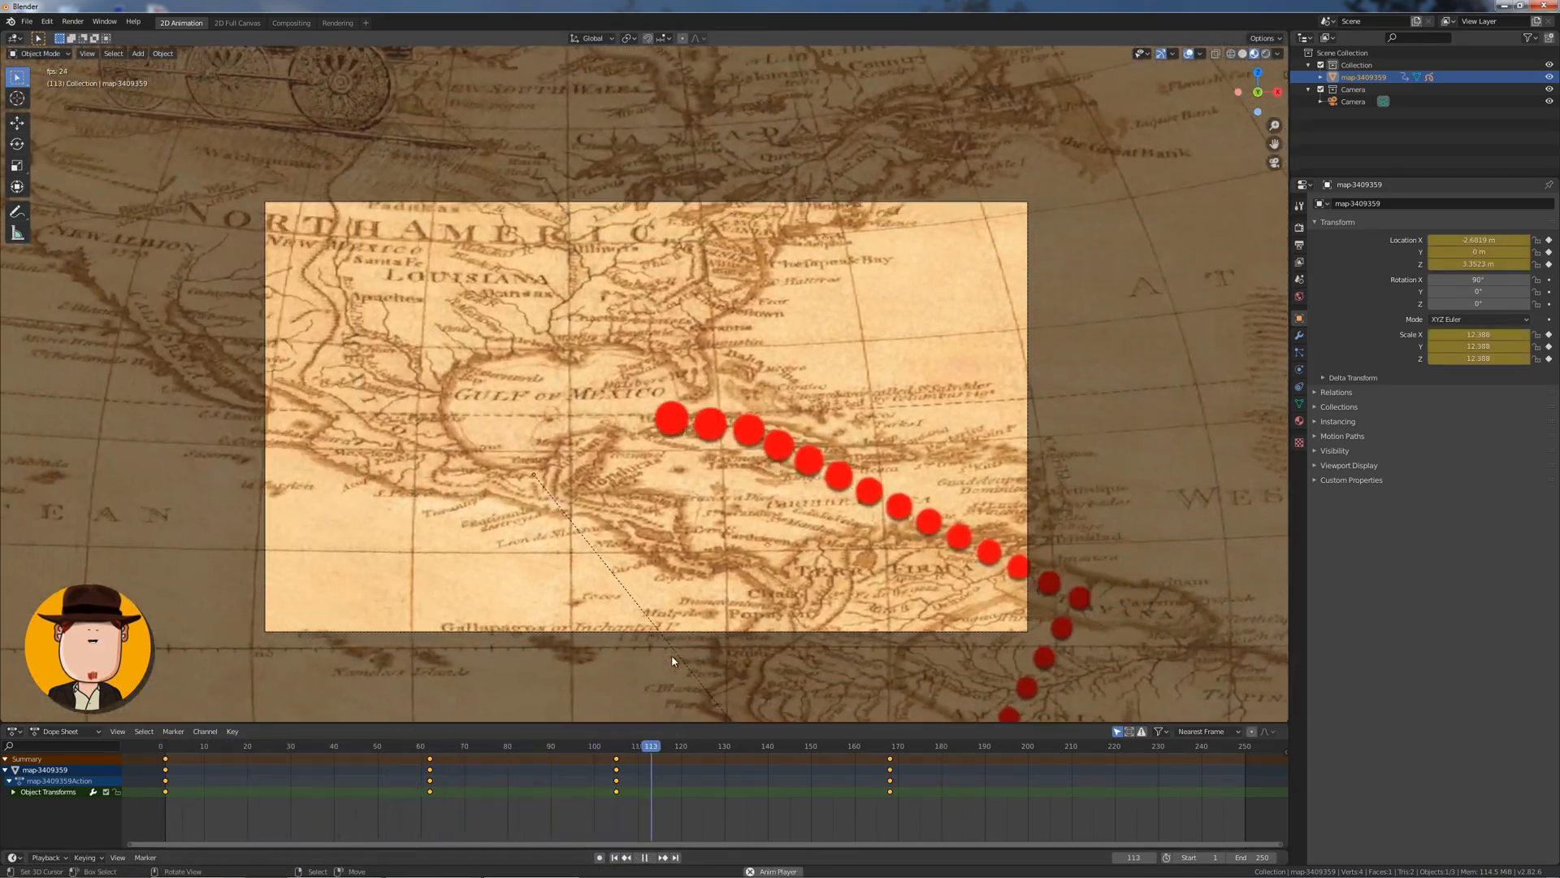
Step: Set the stroke material's Mode Type to Line for a solid red route
left_click(1482, 384)
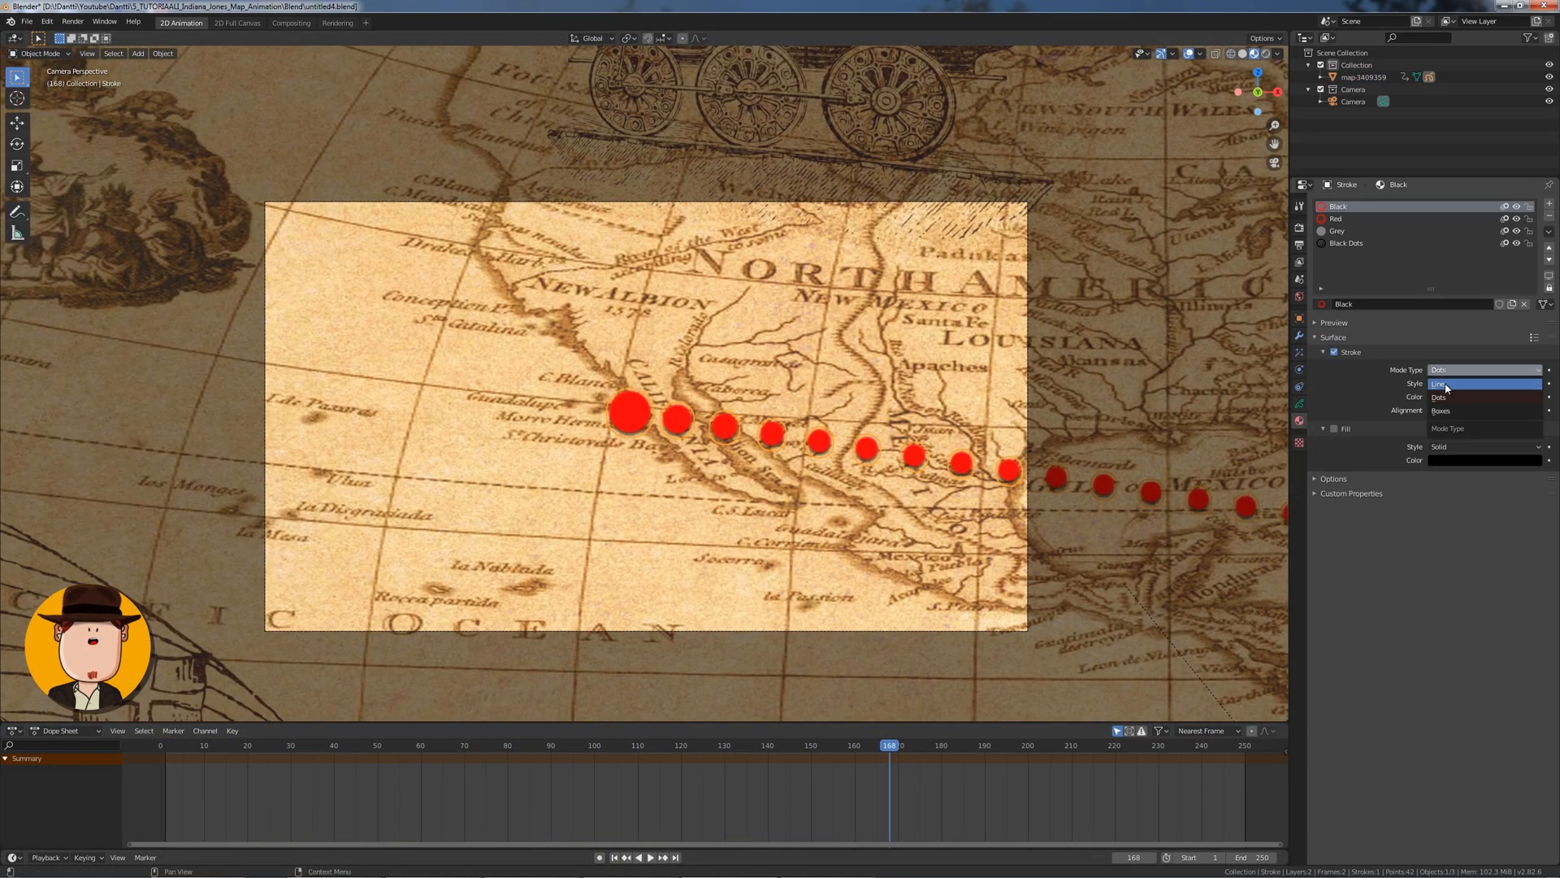
left_click(1439, 385)
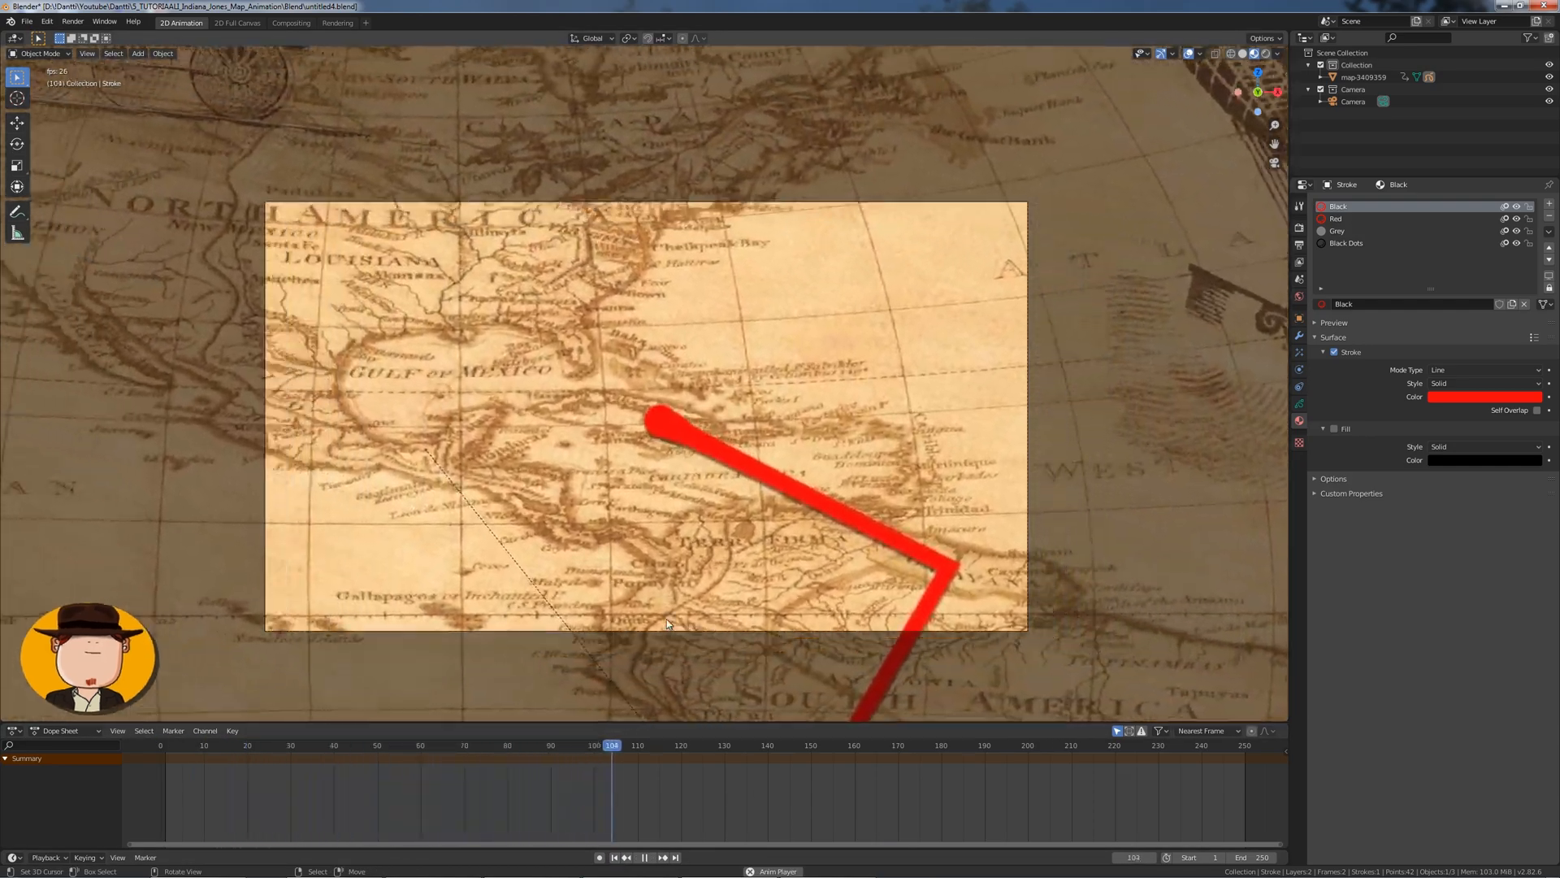